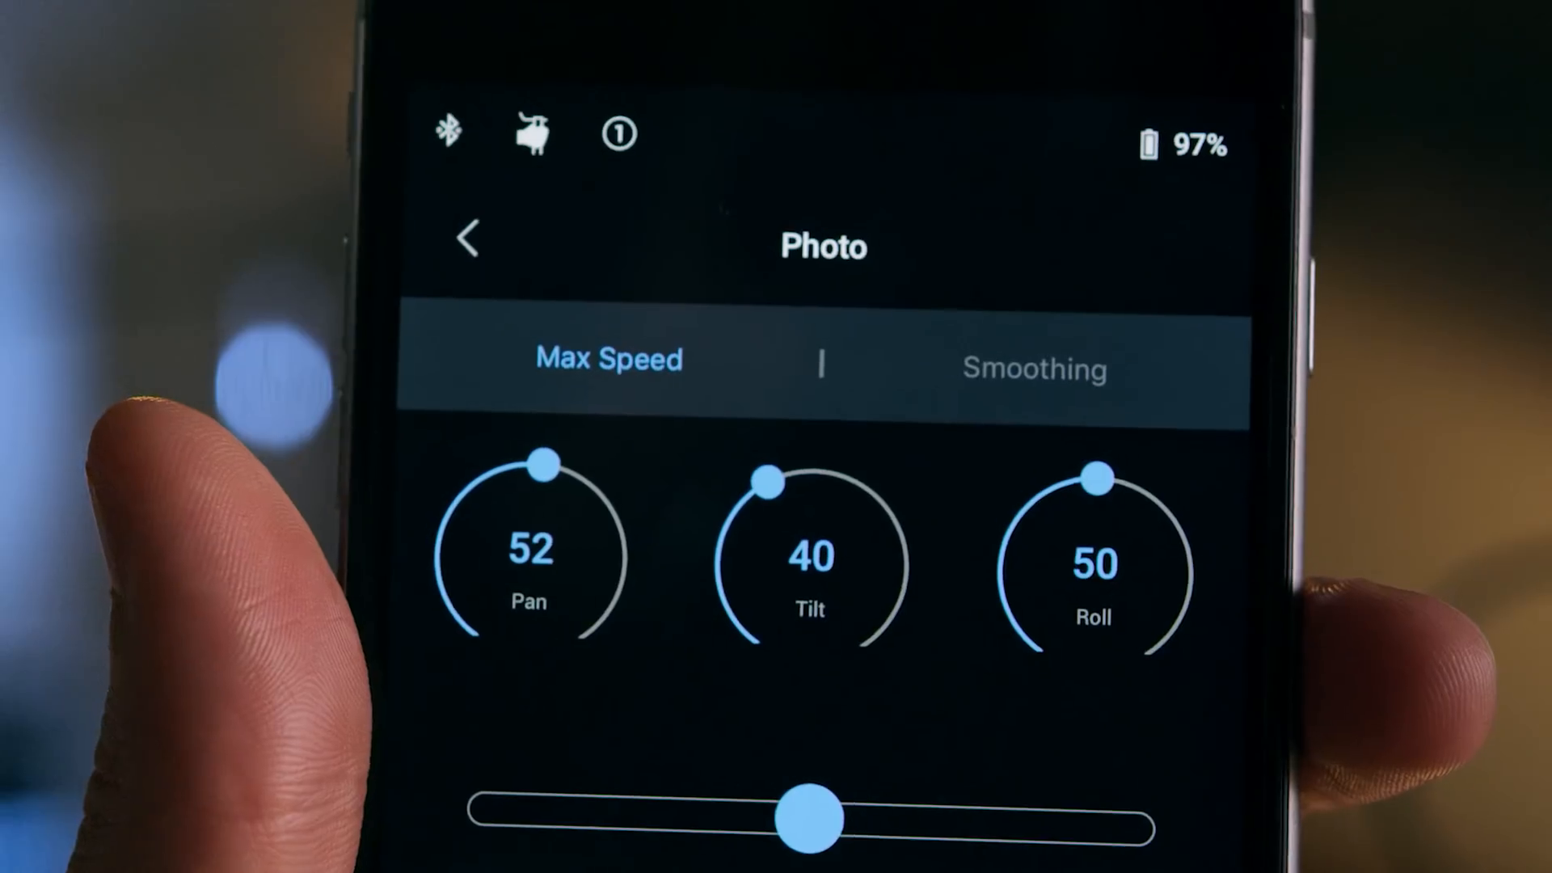
Step: Open the Panorama setup: Full Frame, 24mm, 30% overlap, 2s delay, 6x3 shots
{"action": "left_click", "coordinate": [1033, 369]}
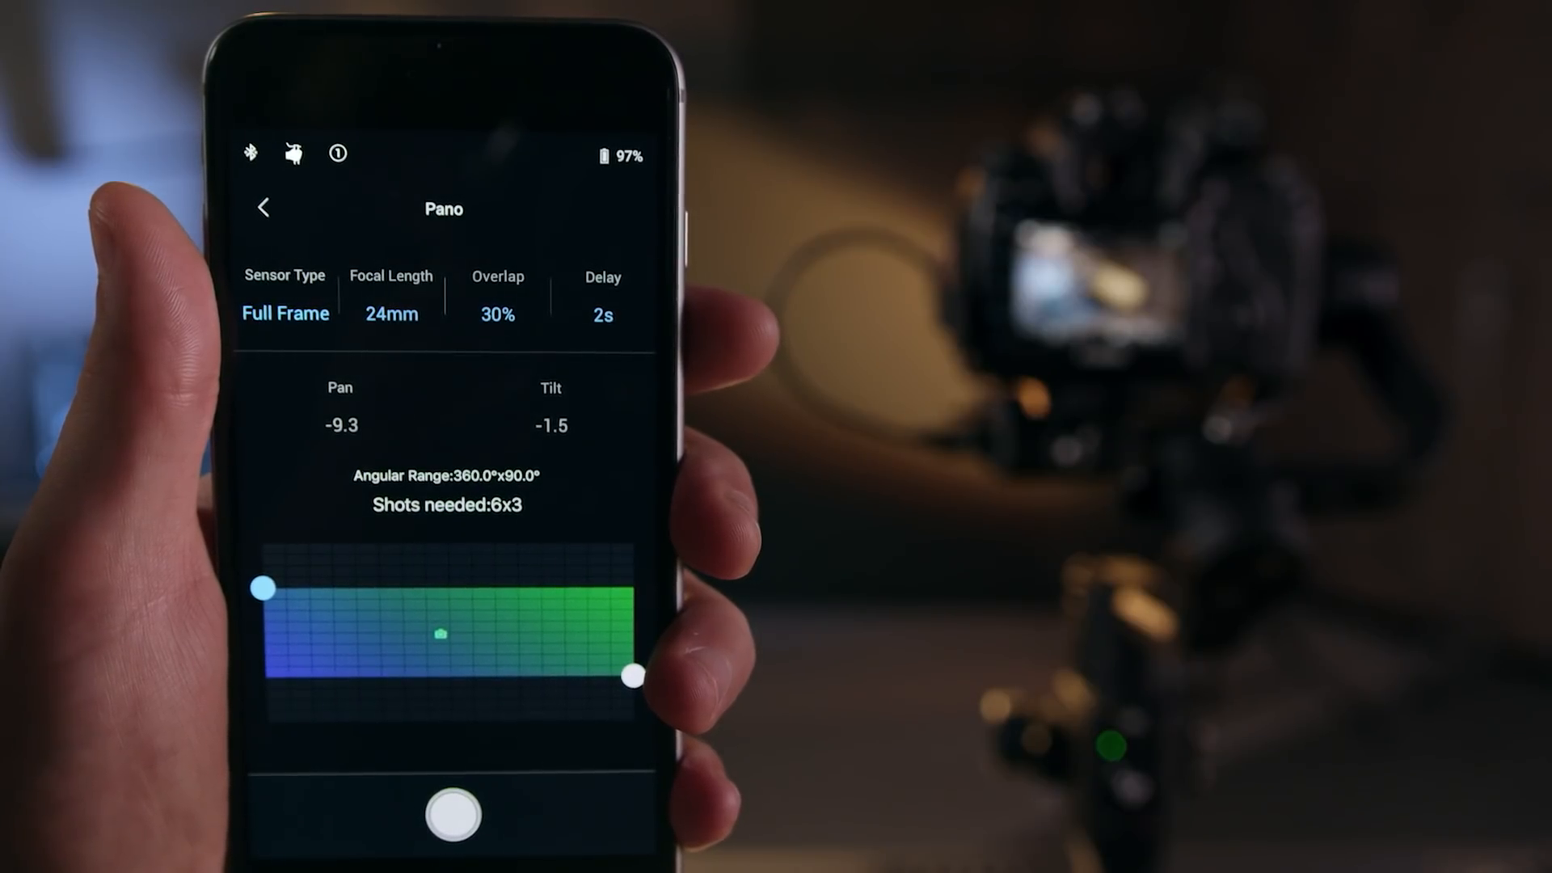
{"action": "left_click", "coordinate": [497, 314]}
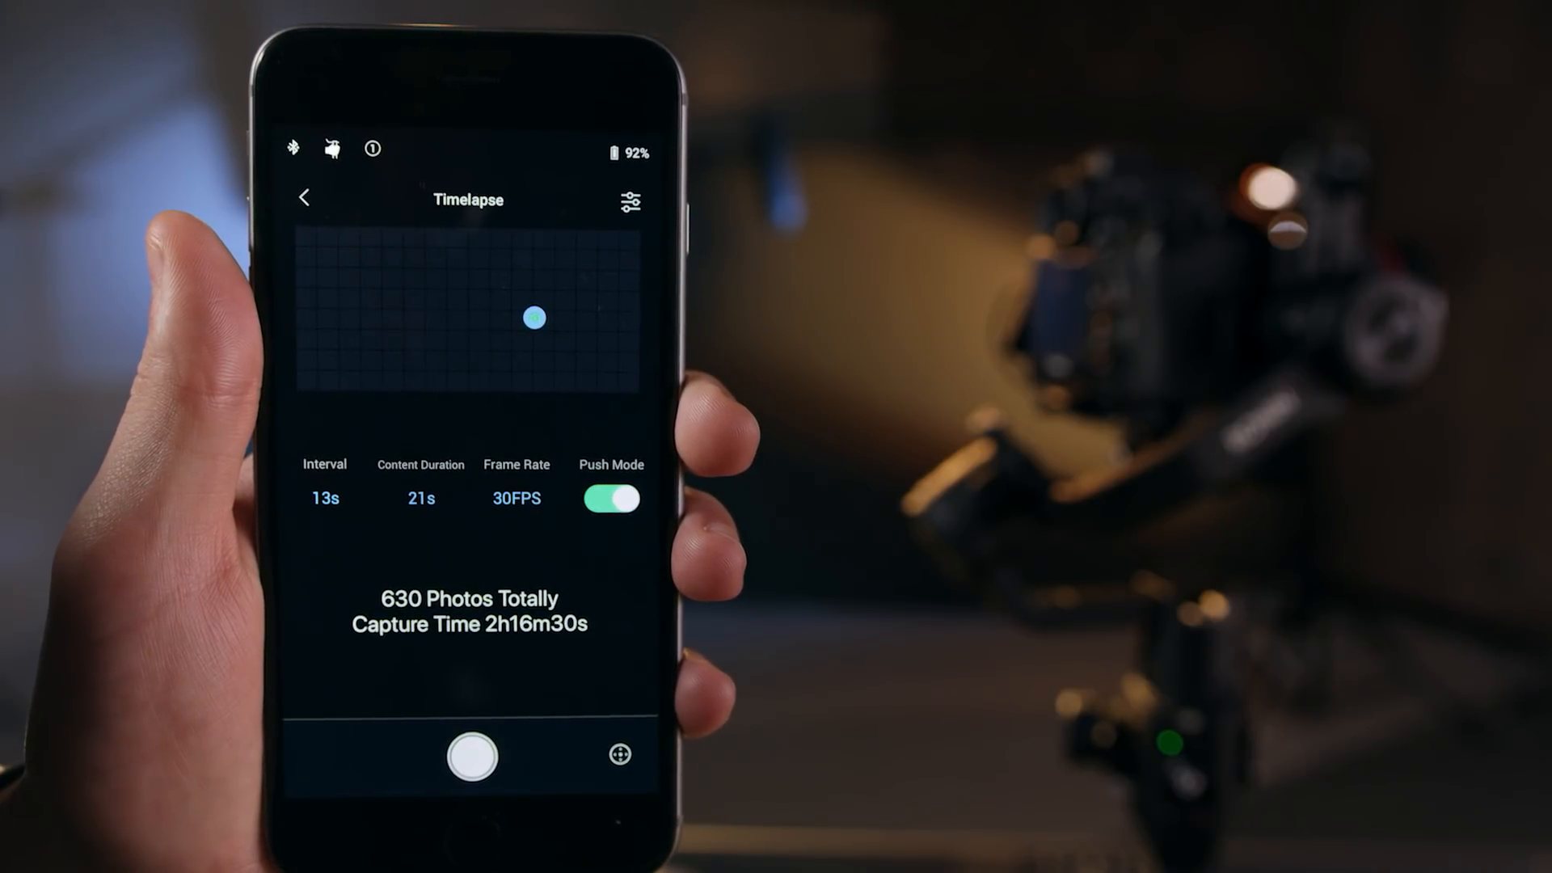
Step: Set Timelapse interval and duration to 30s, then open the five-point Motionlapse path
{"action": "left_click", "coordinate": [323, 497]}
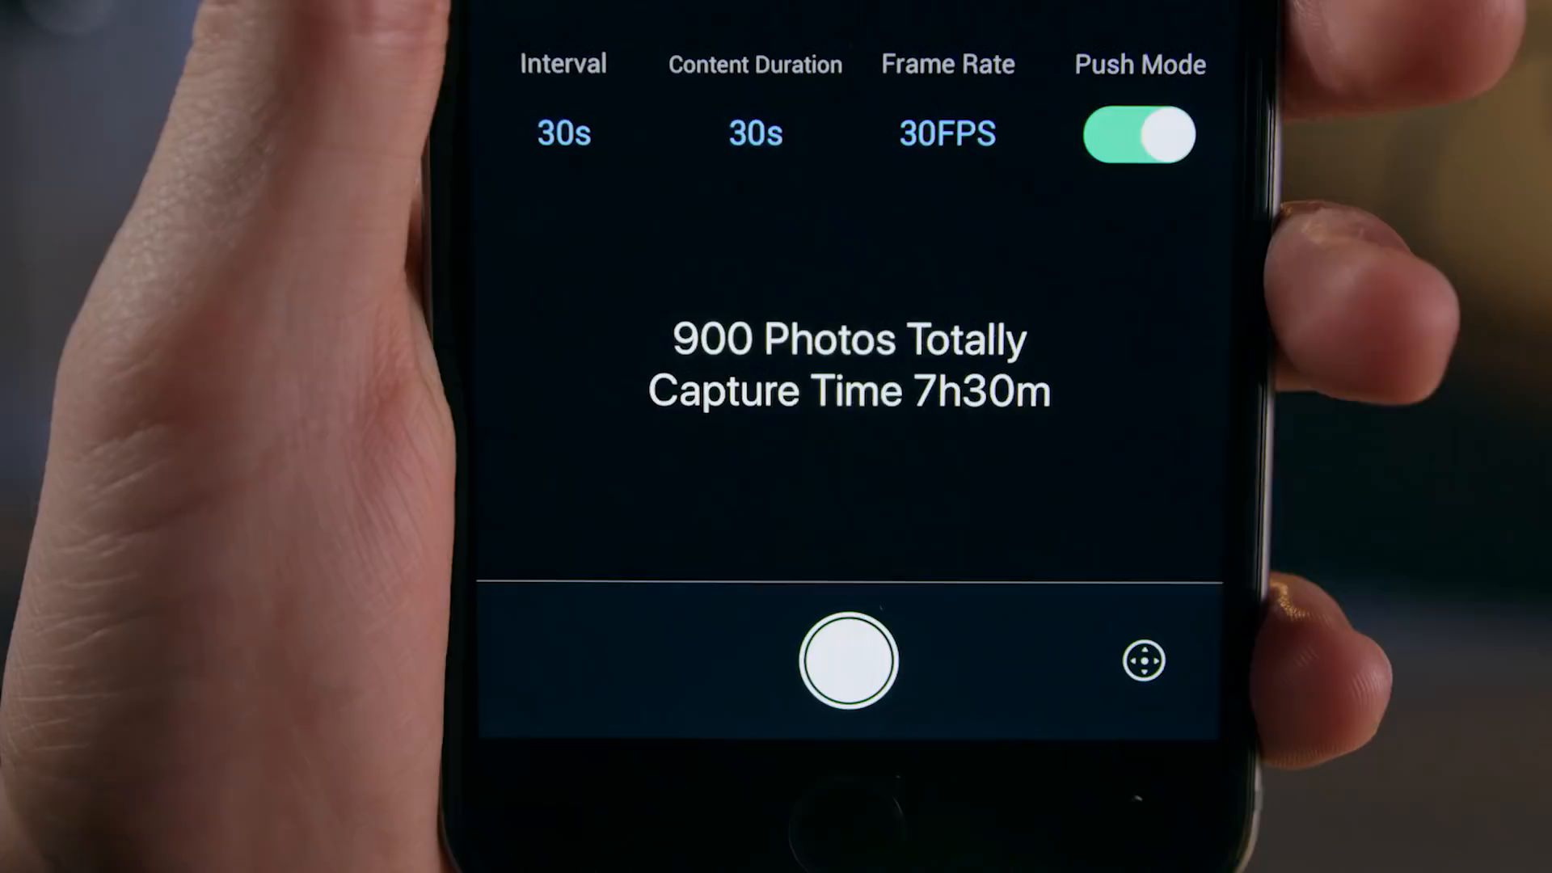
{"action": "left_click", "coordinate": [846, 660]}
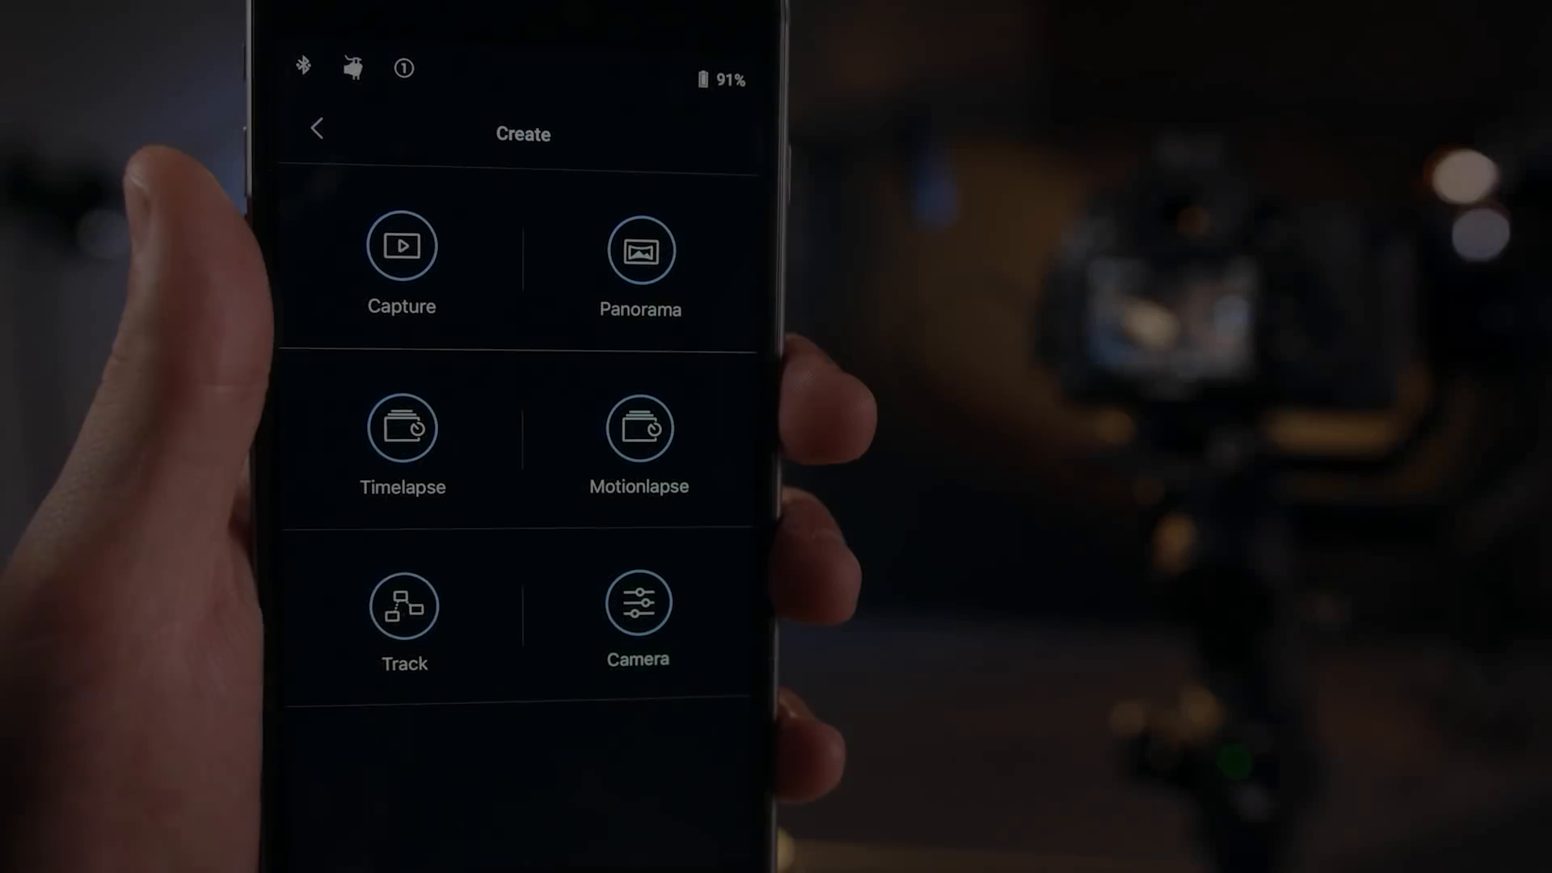
{"action": "left_click", "coordinate": [640, 427]}
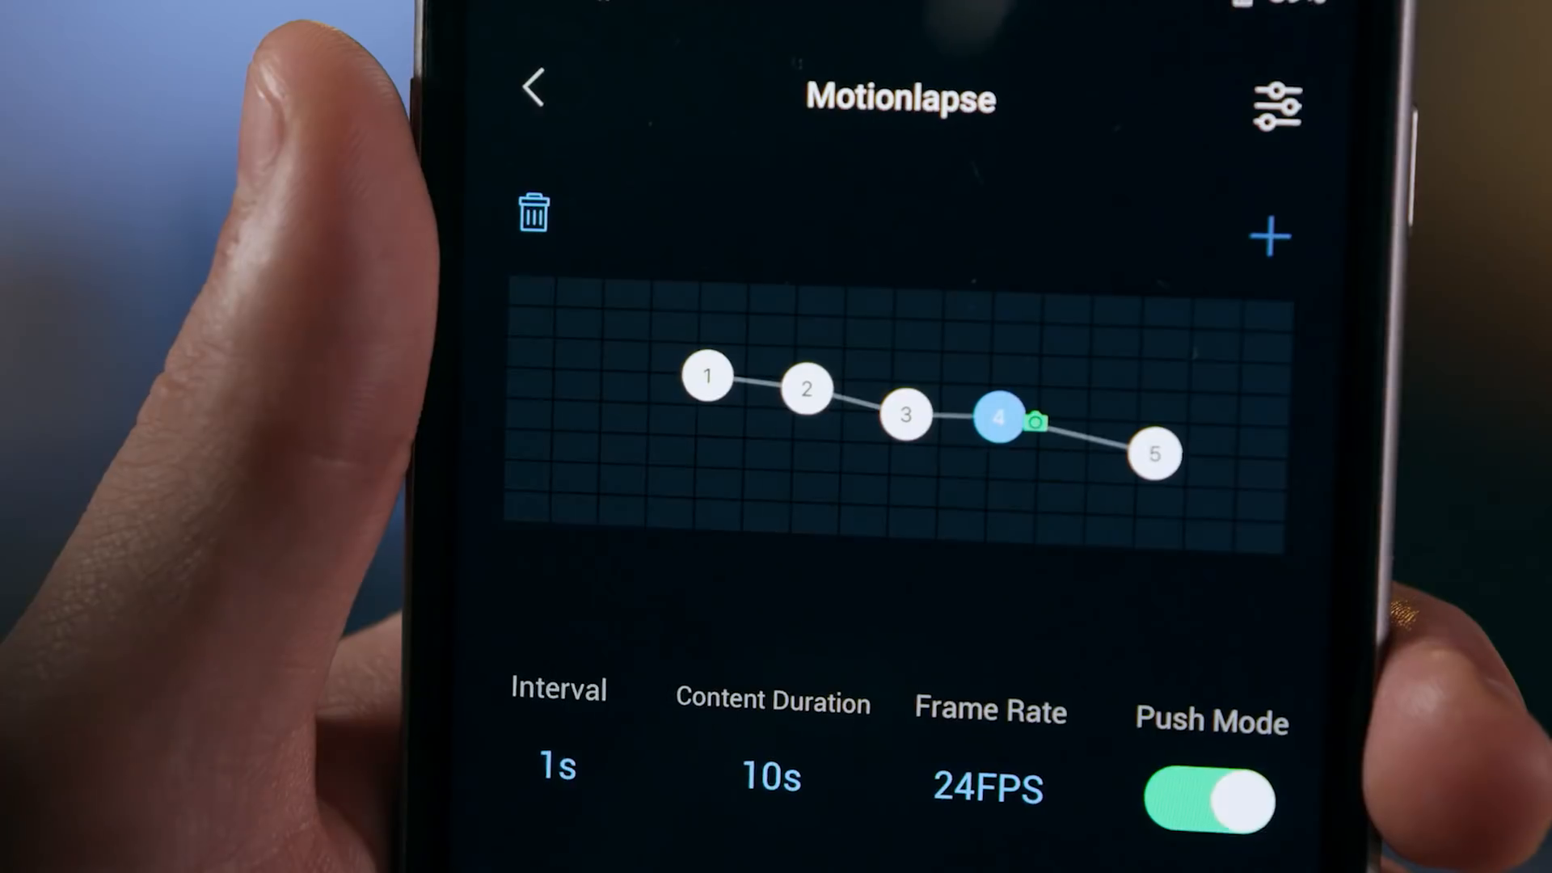